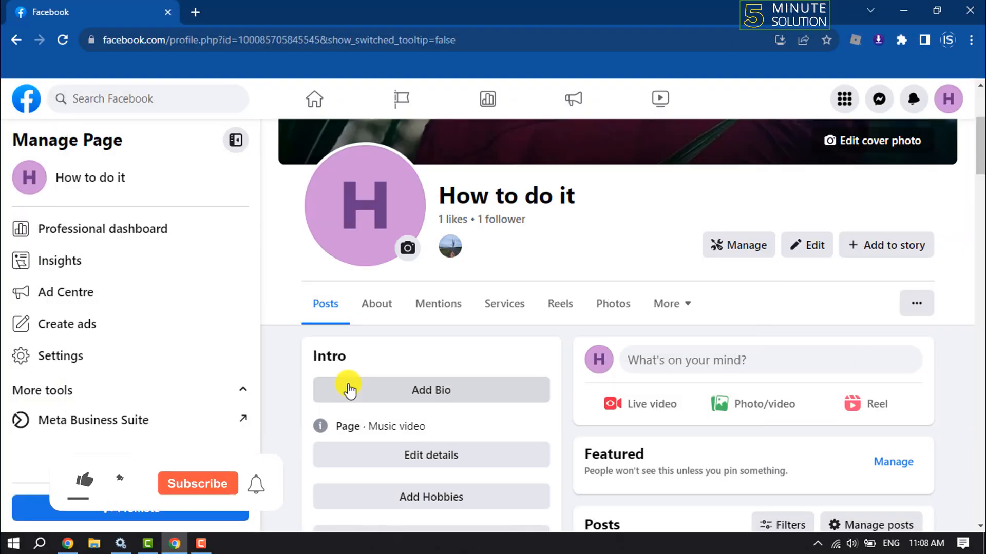
# Step: Start a Photo/video post and open Meta Business Suite scheduling from its link
pyautogui.click(84, 483)
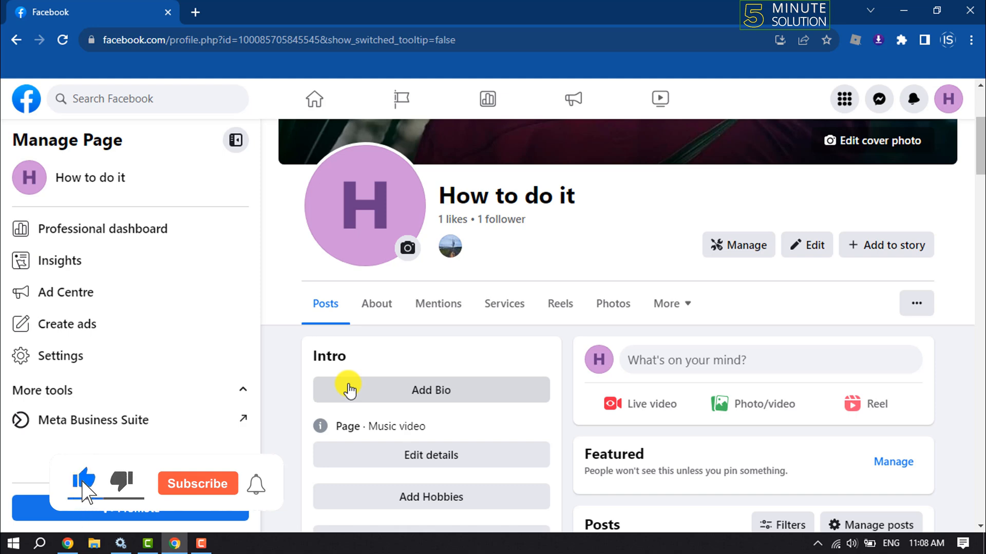
pyautogui.click(197, 483)
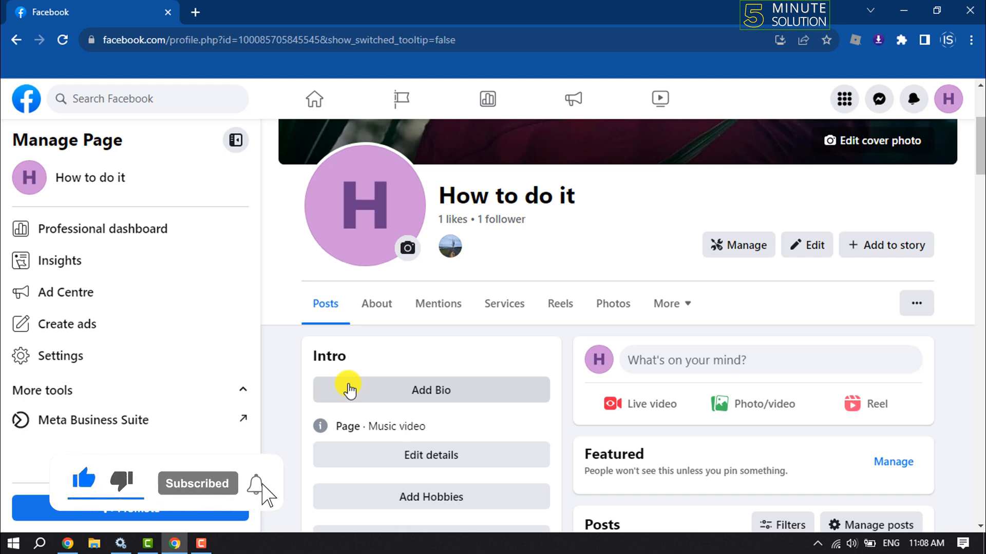
pyautogui.moveTo(496, 432)
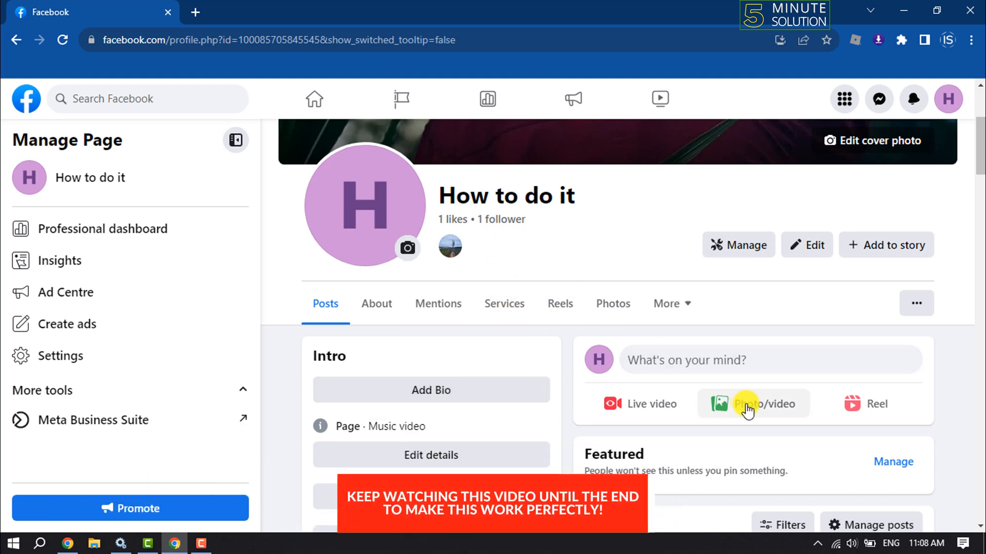
pyautogui.click(753, 404)
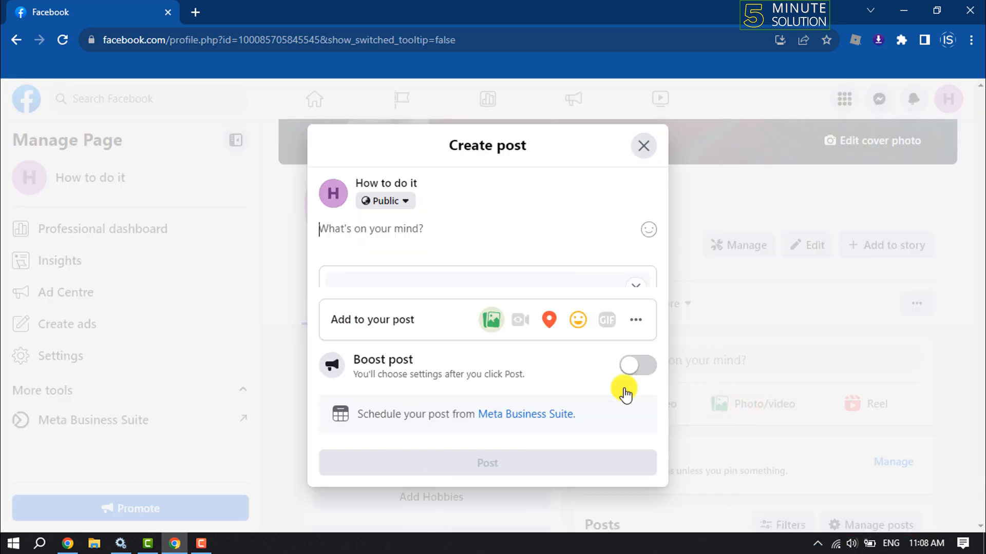
pyautogui.moveTo(434, 432)
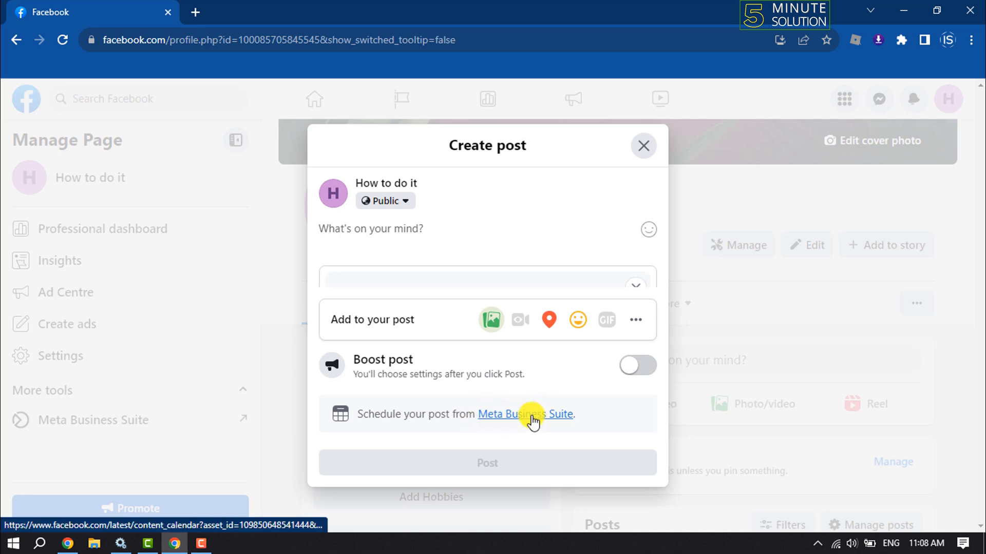
pyautogui.click(525, 414)
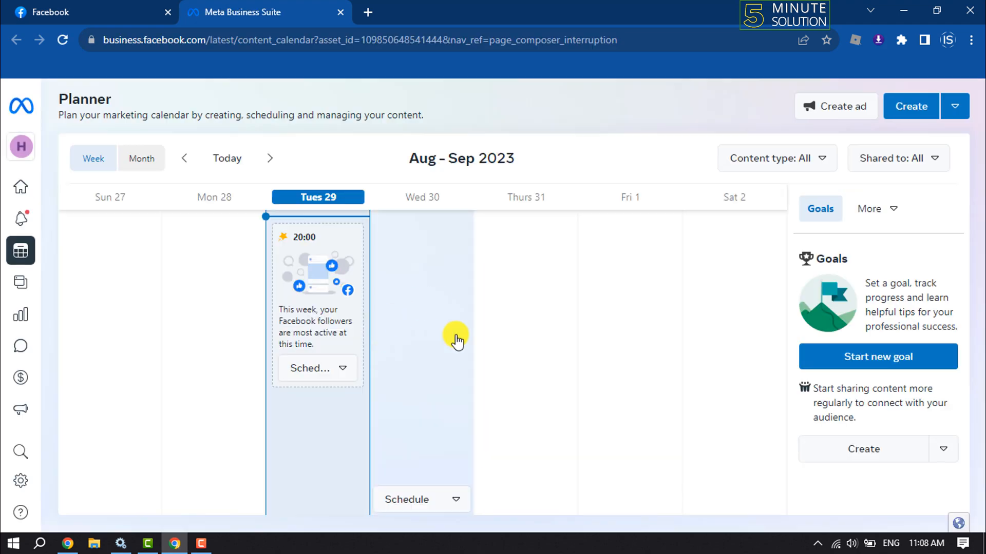
pyautogui.moveTo(464, 369)
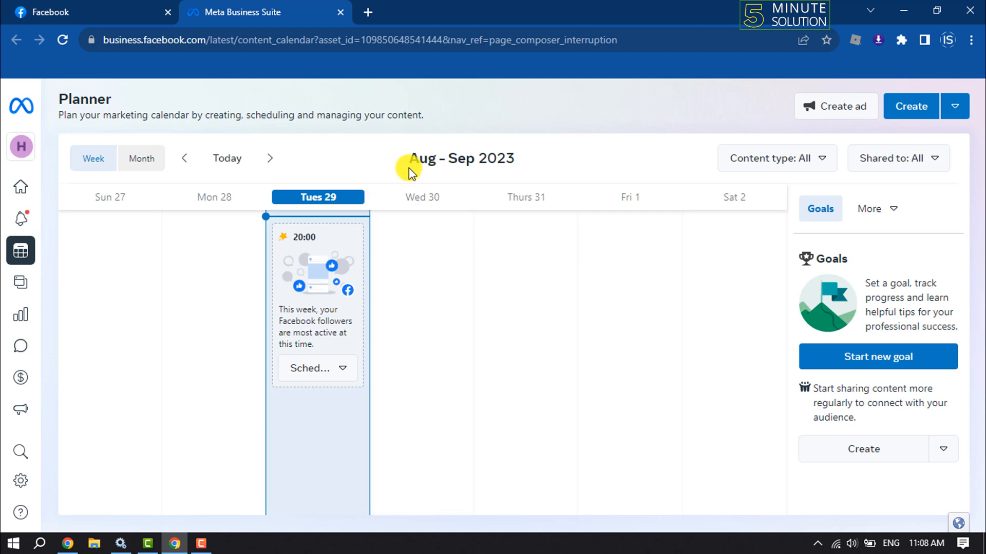
# Step: Switch the Planner to Month view and advance it to September 2023
pyautogui.click(269, 158)
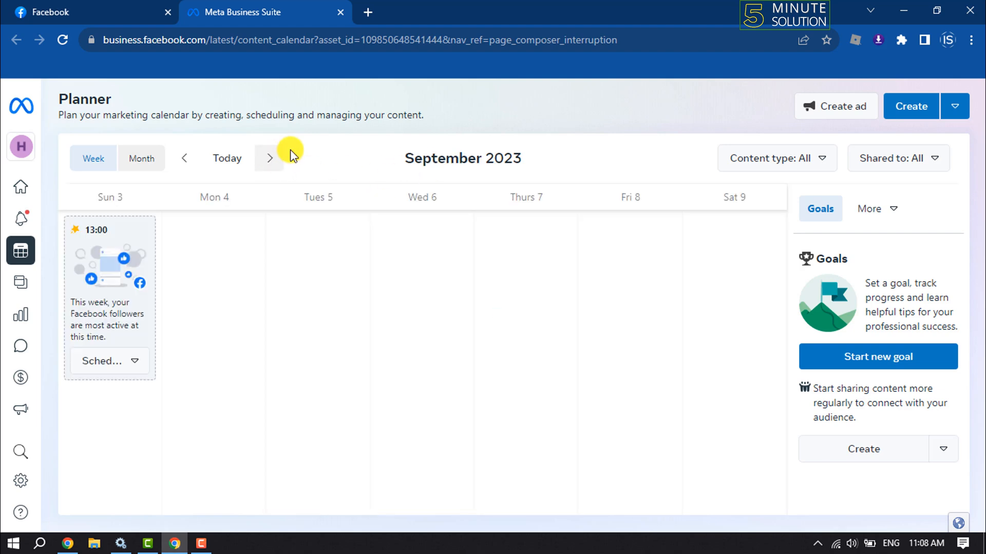
pyautogui.click(269, 157)
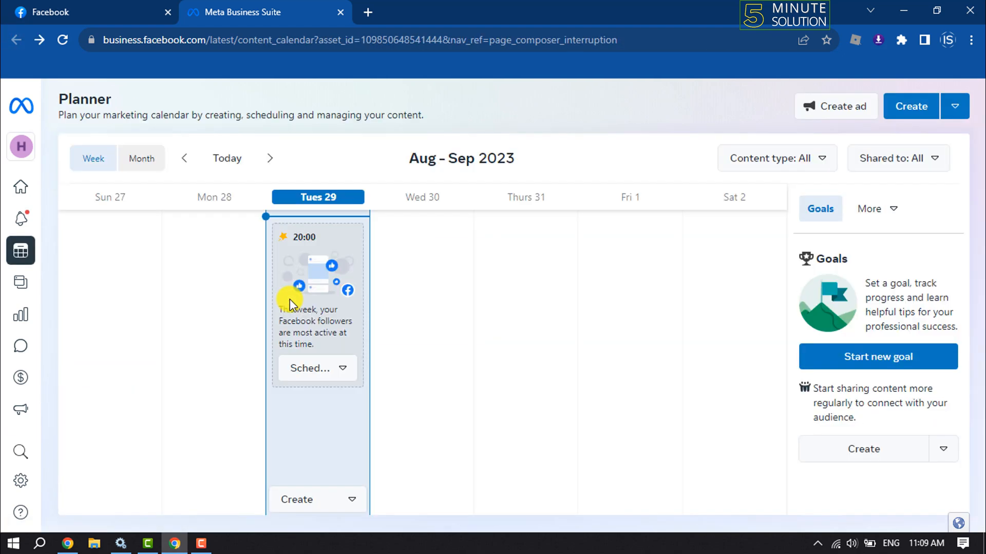
pyautogui.click(142, 157)
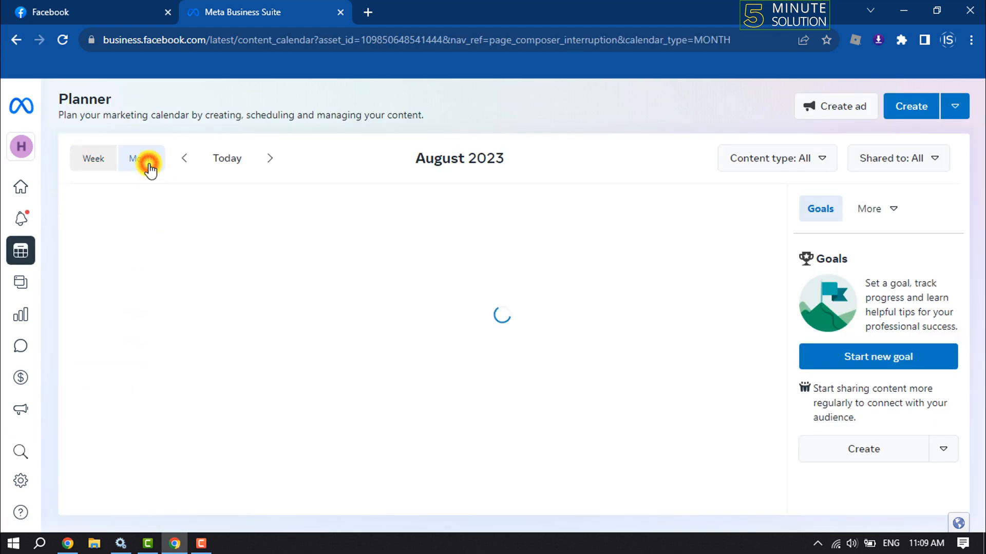
pyautogui.click(142, 158)
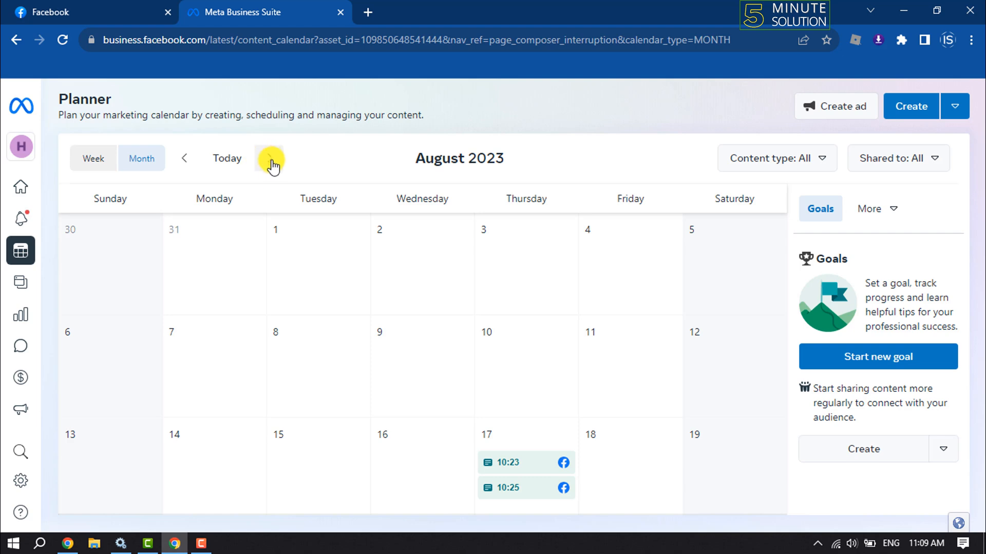
pyautogui.click(270, 159)
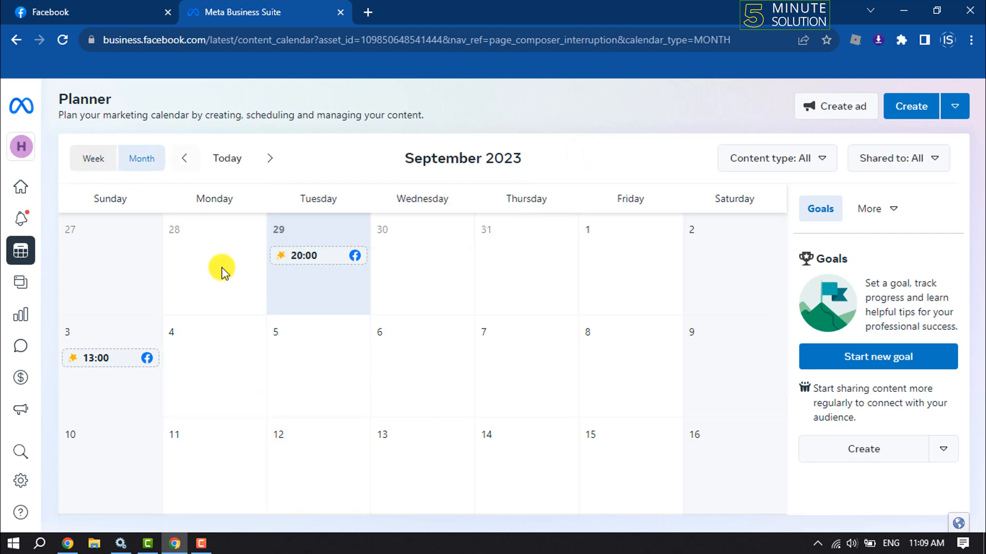
pyautogui.moveTo(293, 329)
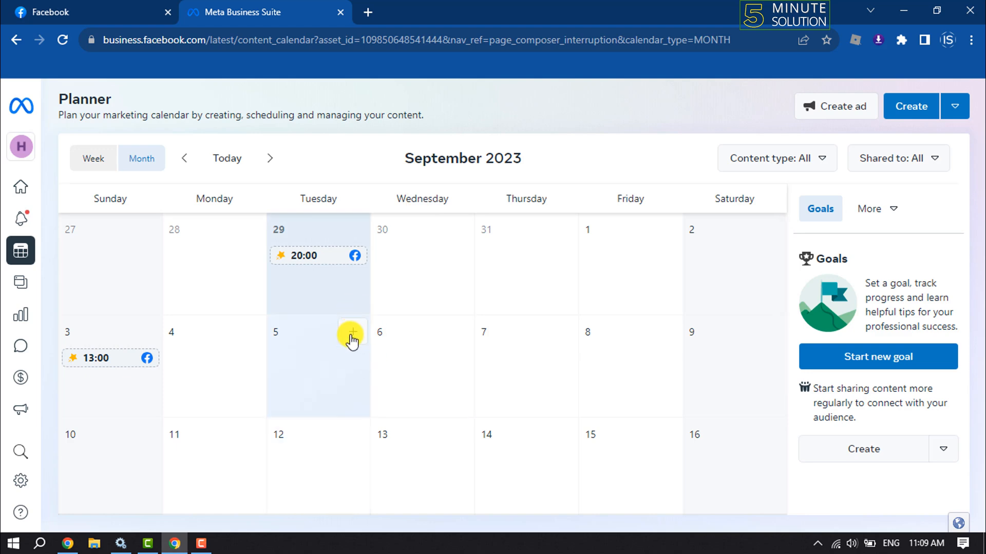
# Step: Add a Schedule Post entry on 5 September from the calendar
pyautogui.click(352, 332)
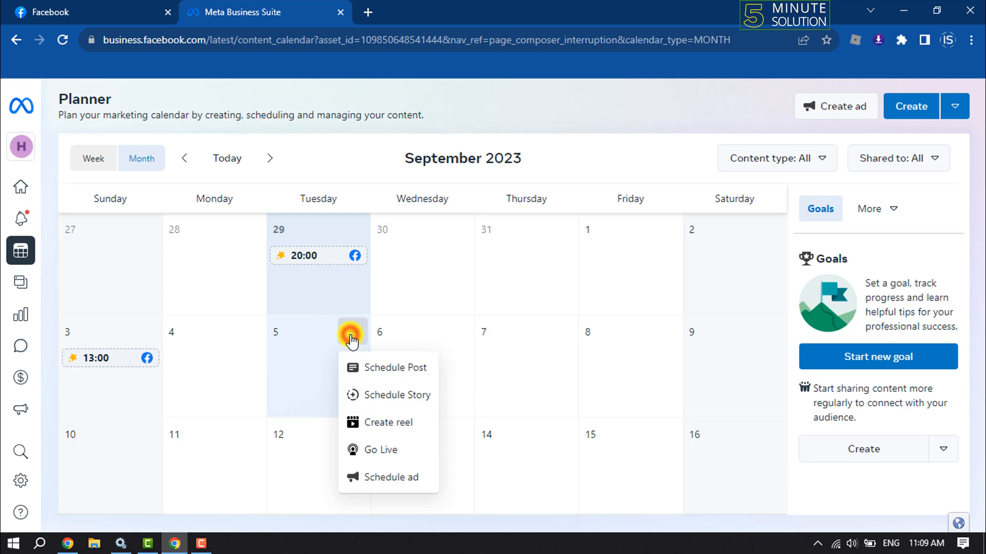
pyautogui.moveTo(389, 368)
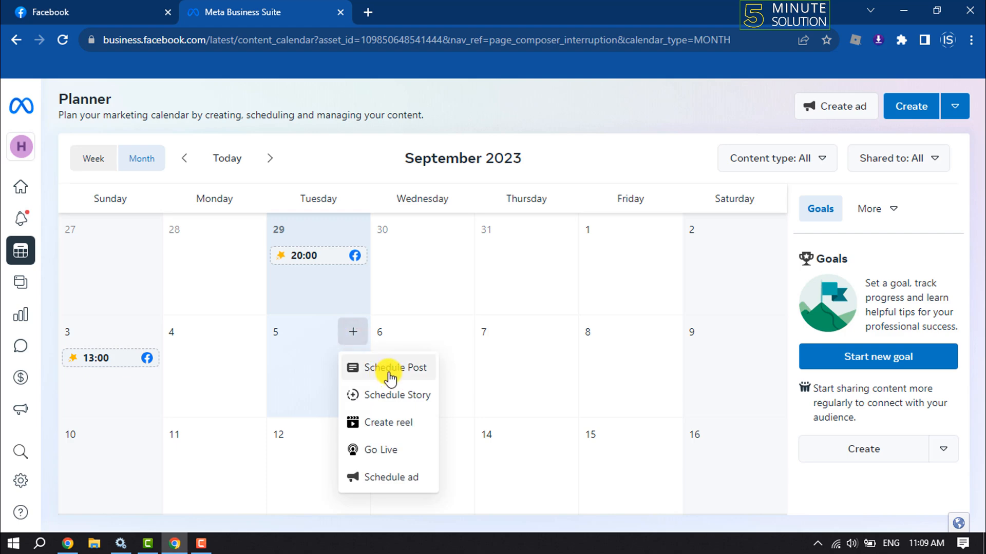
pyautogui.click(395, 368)
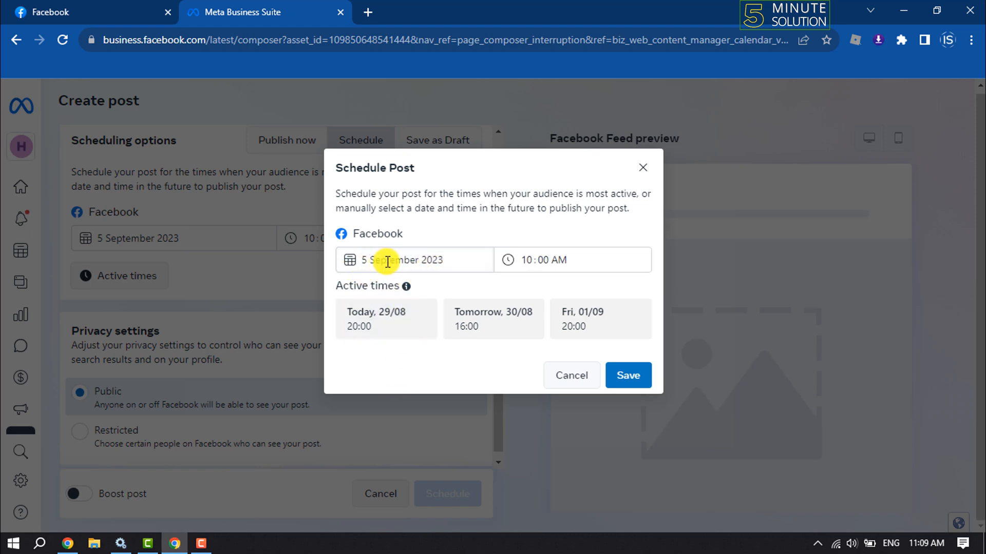
# Step: Save the publishing schedule as 5 September 2023, 10:00 AM
pyautogui.click(543, 260)
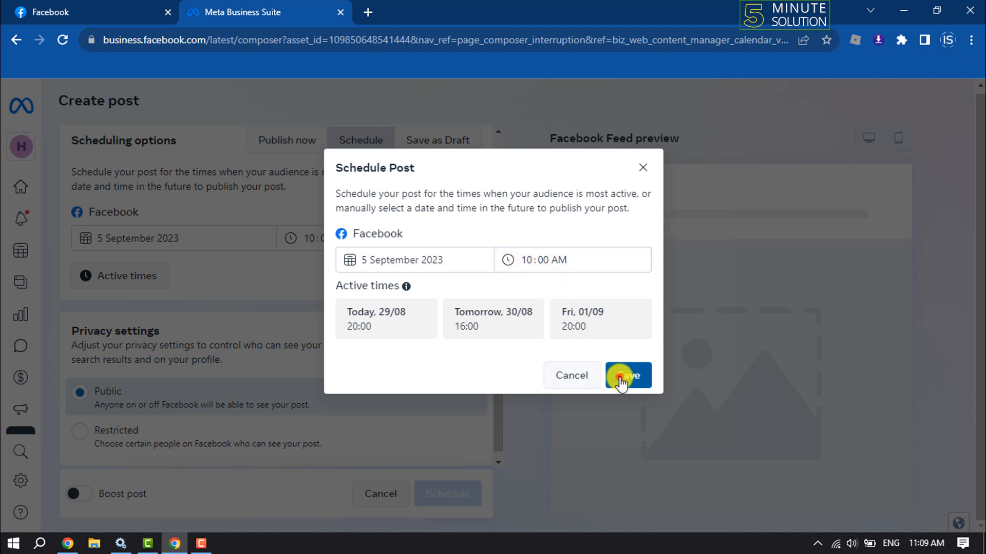
pyautogui.click(627, 375)
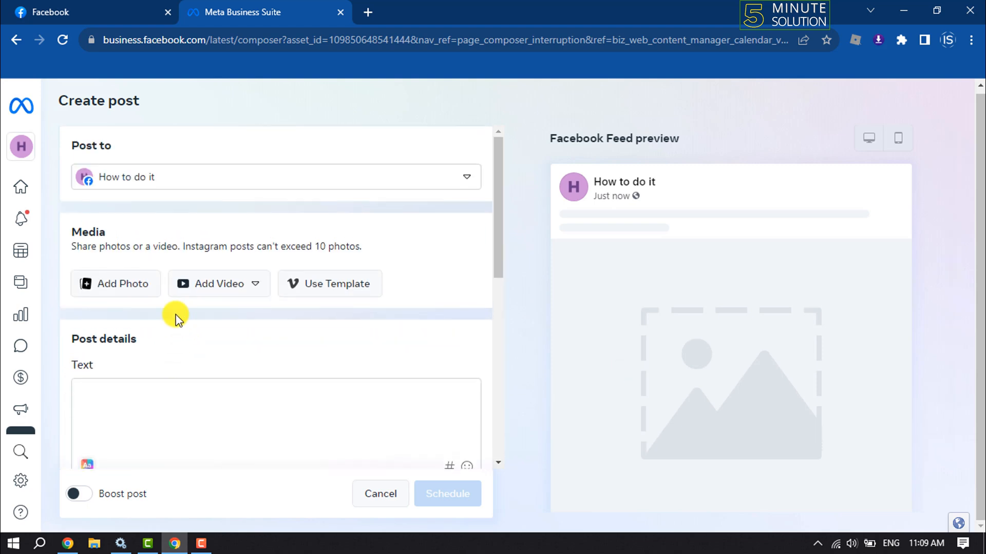
pyautogui.moveTo(91, 318)
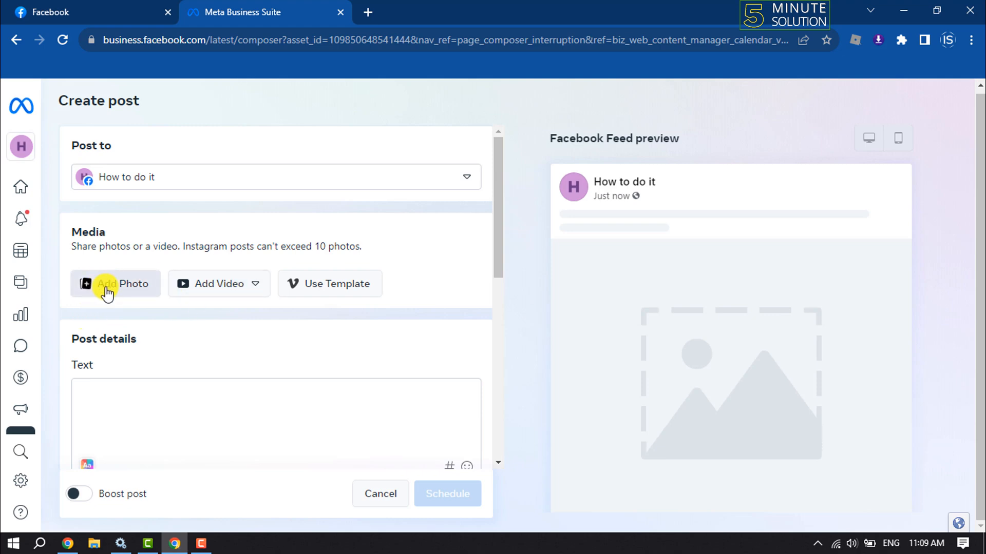
# Step: Attach a video from the desktop and scroll to Post details
pyautogui.click(218, 283)
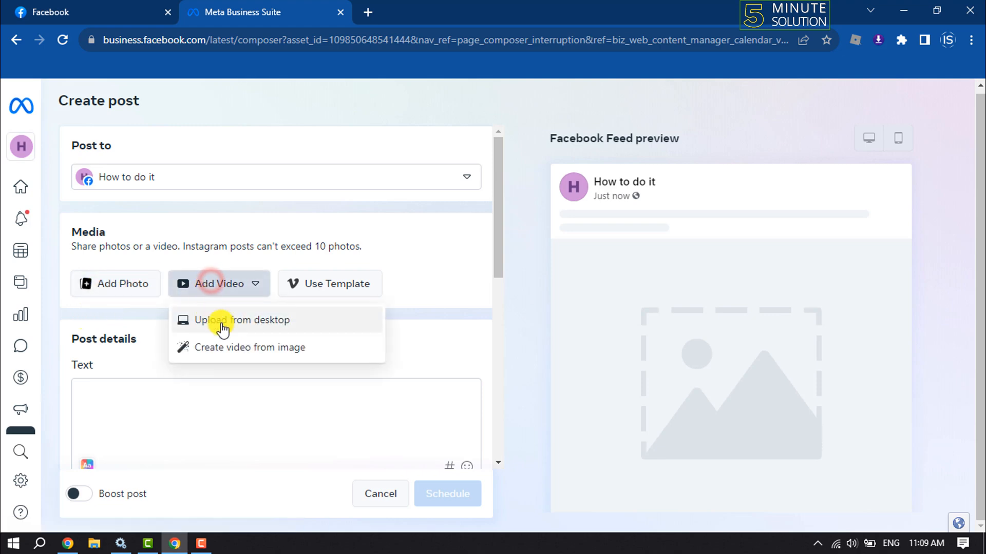
pyautogui.scroll(-3)
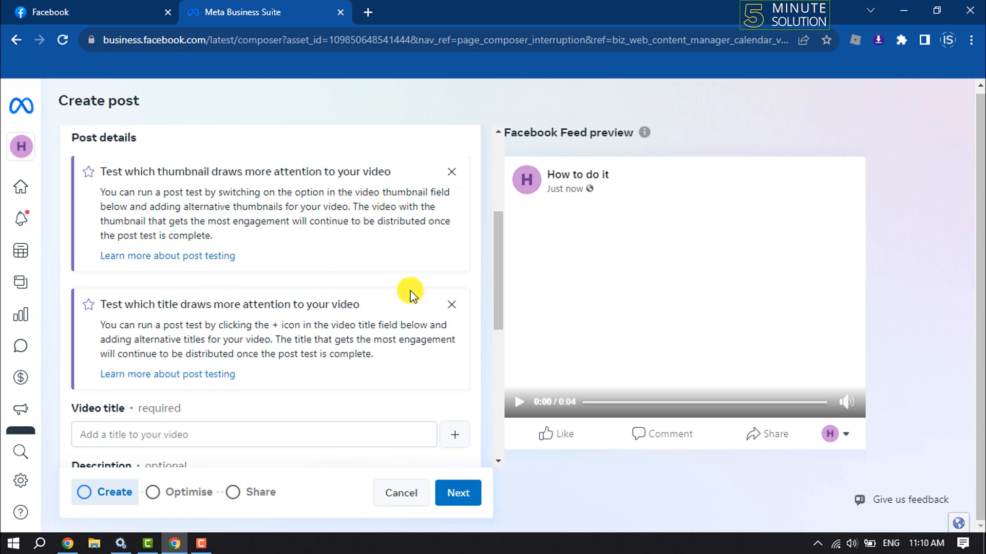
# Step: Advance the video post to the Share step and scroll its options
pyautogui.click(458, 493)
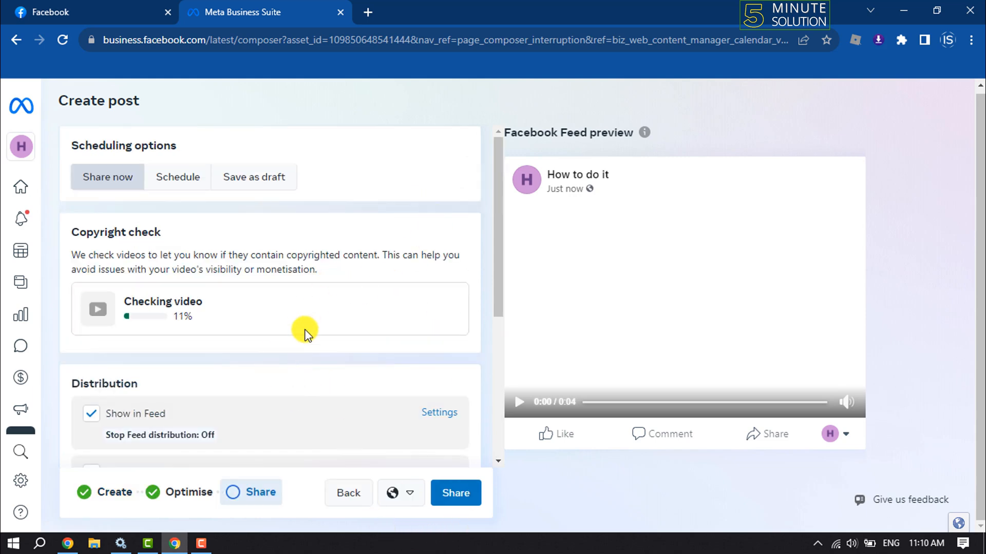
pyautogui.scroll(-3)
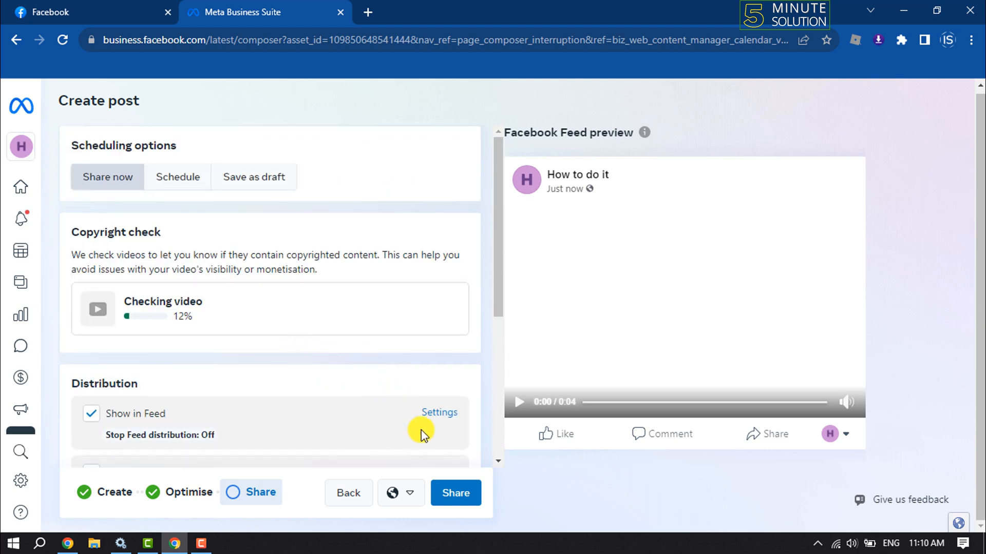
# Step: Share the video despite the unfinished copyright check and dismiss the processing notice
pyautogui.click(455, 493)
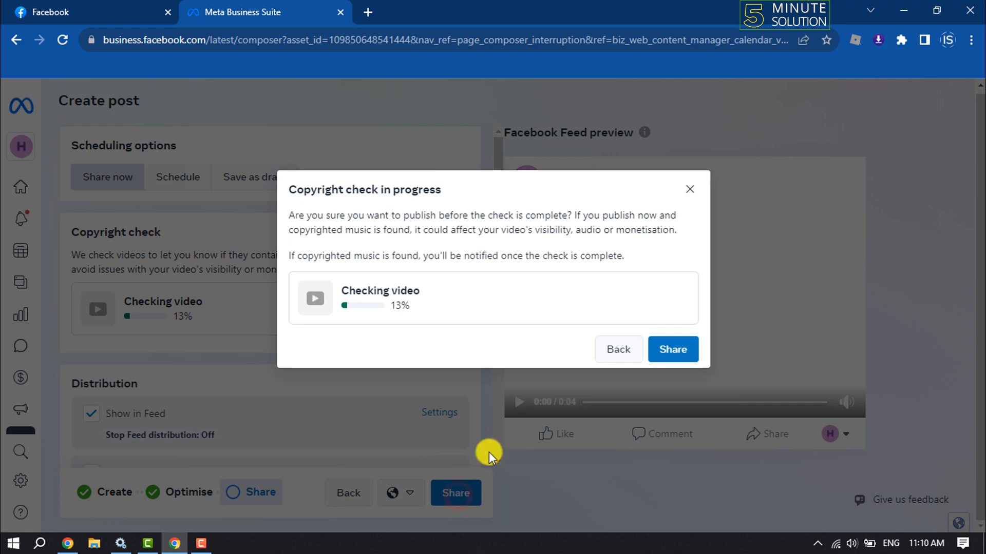
pyautogui.click(672, 349)
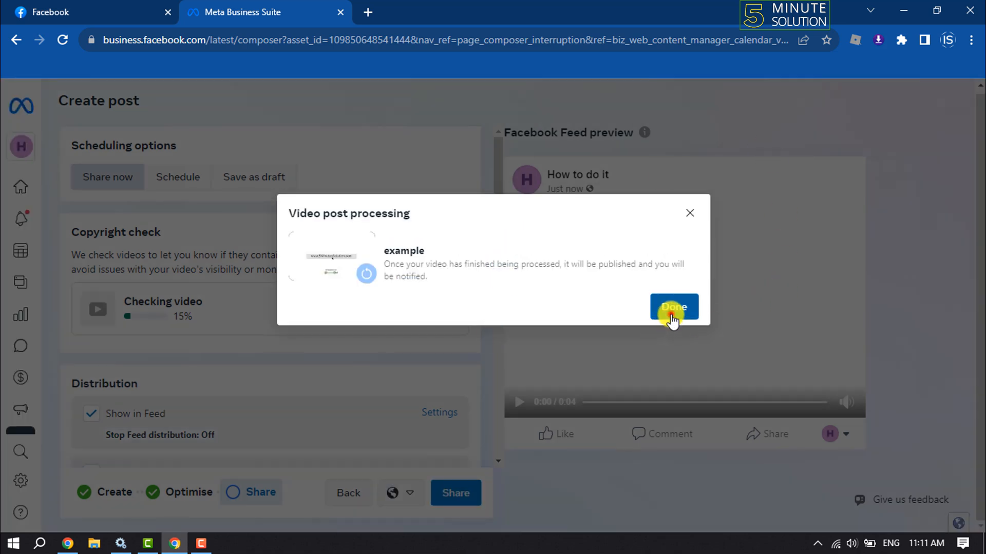
pyautogui.click(673, 308)
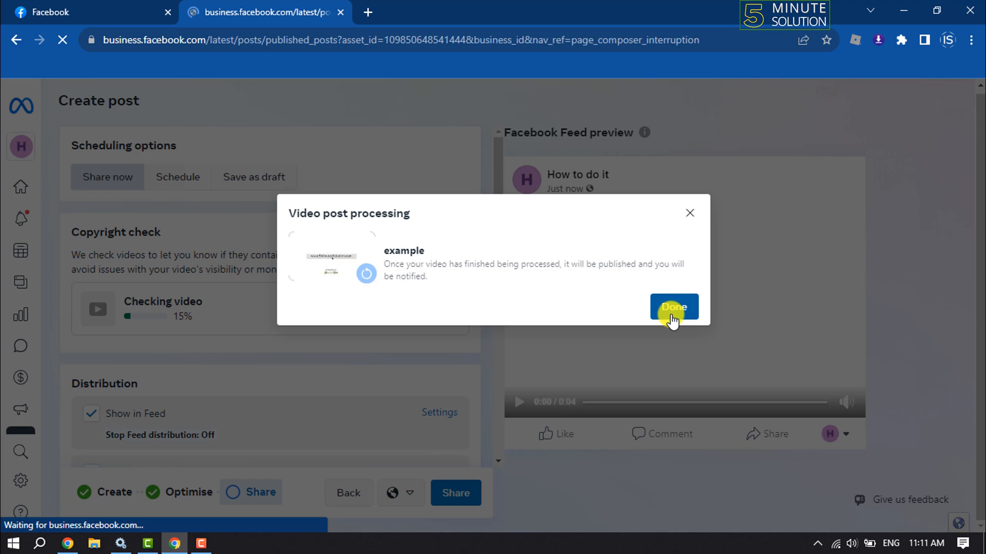
pyautogui.click(672, 308)
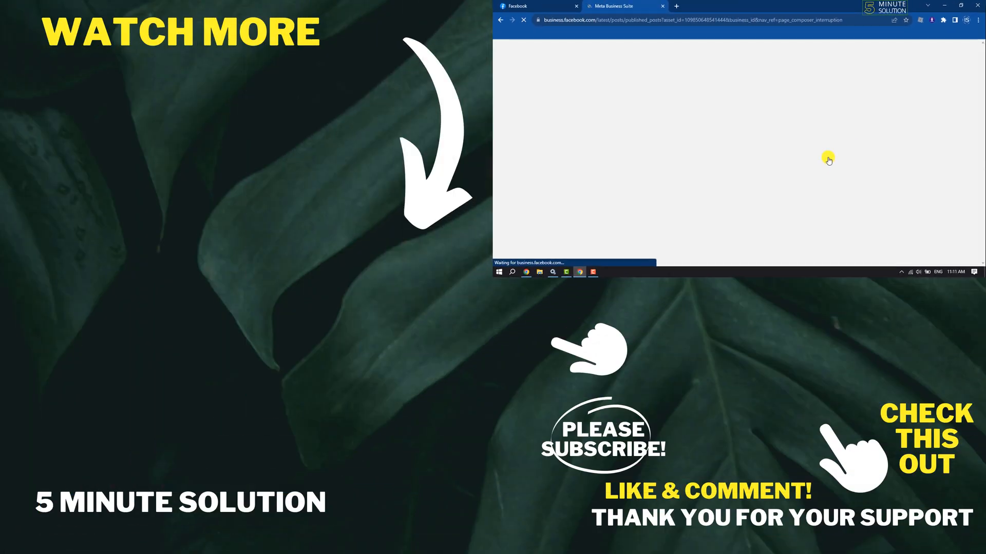